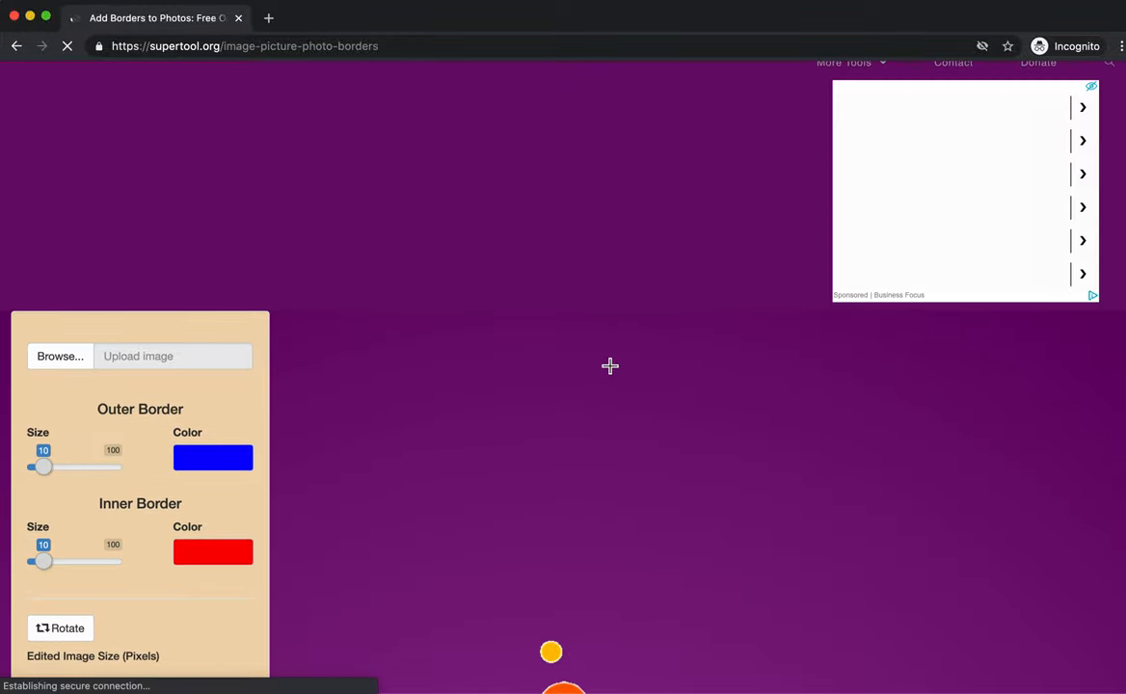
Open the photo border page and scroll to the editor showing the blue-and-red framed cat
{"action": "left_click", "coordinate": [60, 355]}
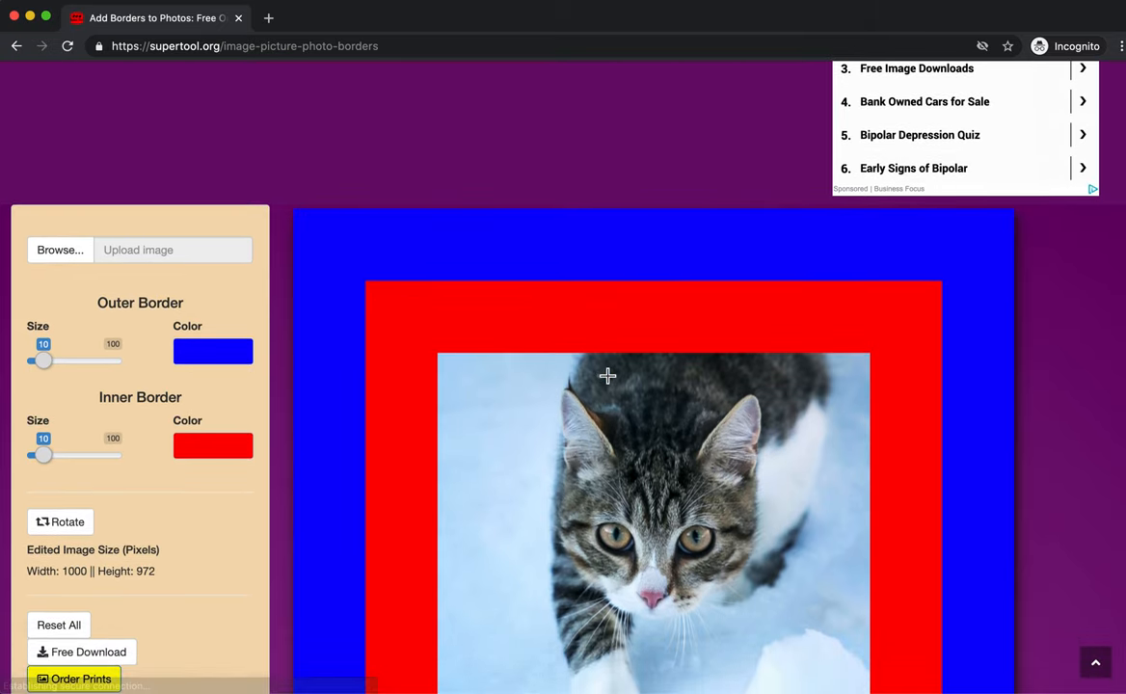
{"action": "scroll", "scroll_direction": "down", "scroll_amount": 3}
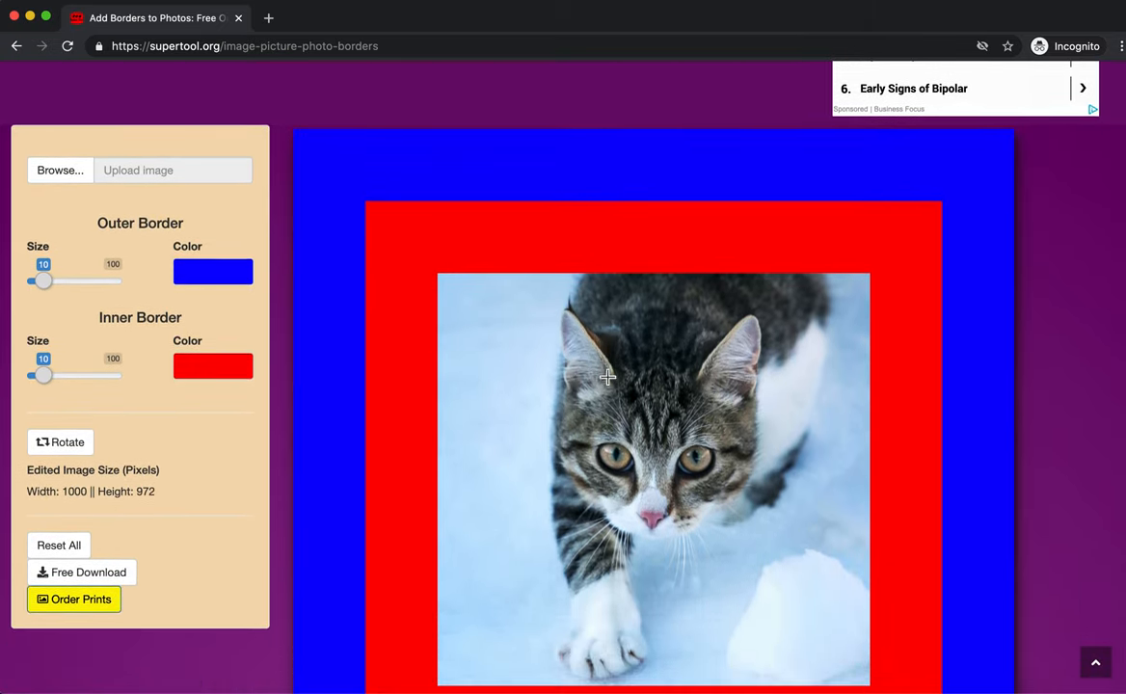
{"action": "scroll", "scroll_direction": "down", "scroll_amount": 3}
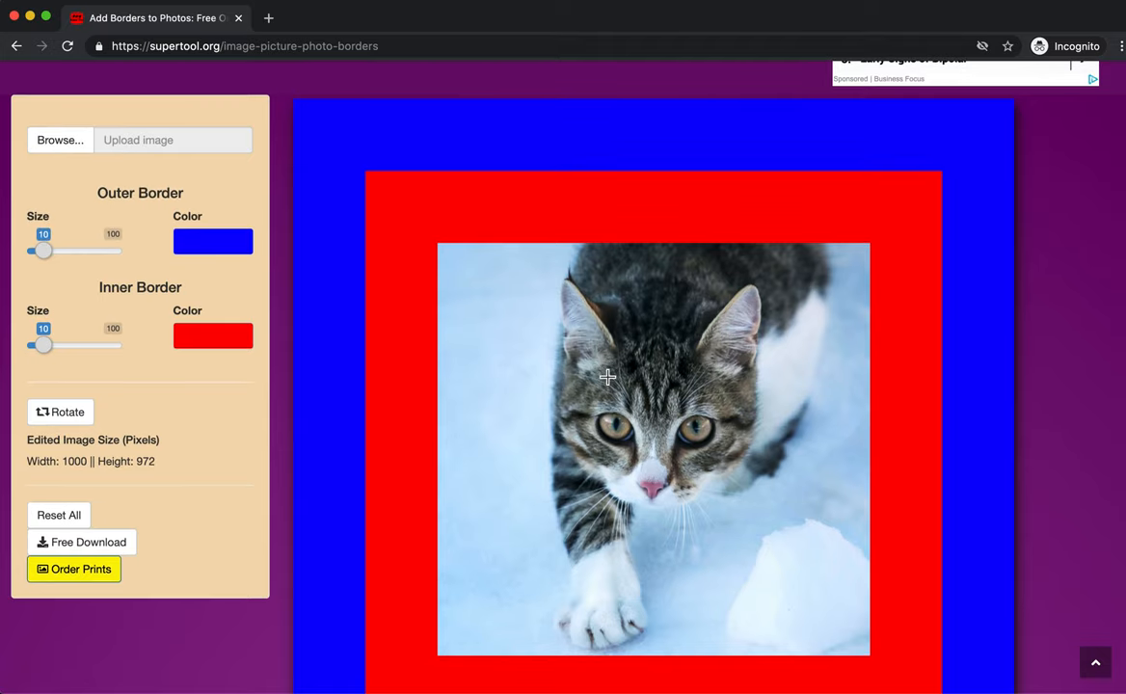
{"action": "scroll", "scroll_direction": "down", "scroll_amount": 3}
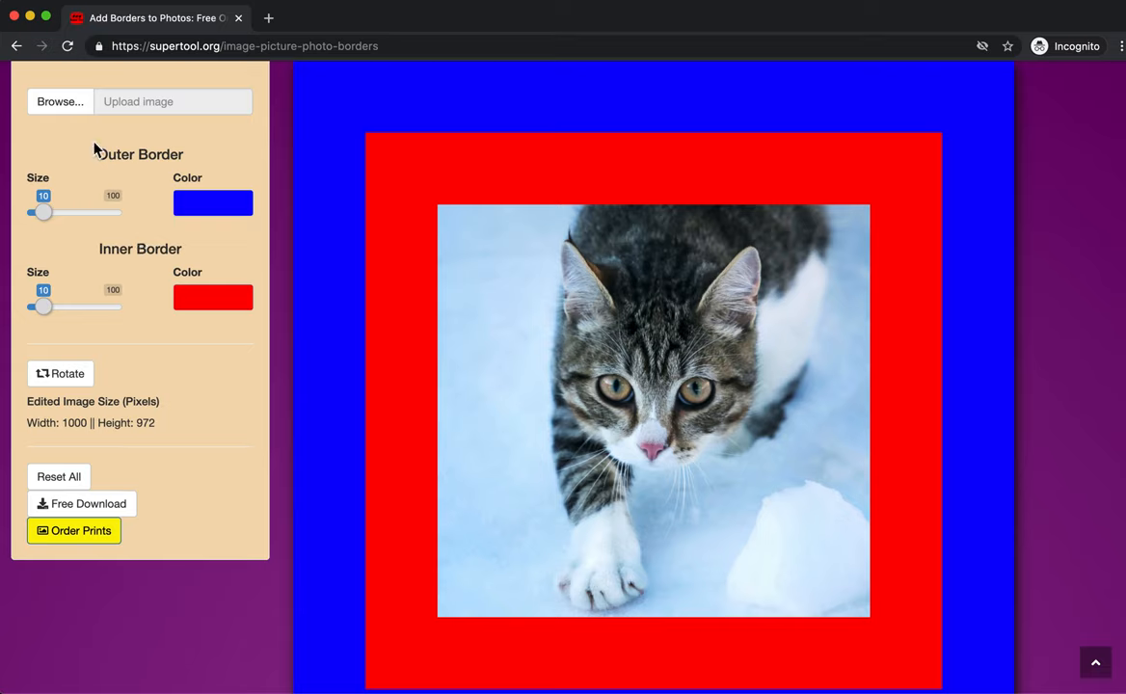
{"action": "mouse_move", "coordinate": [140, 243]}
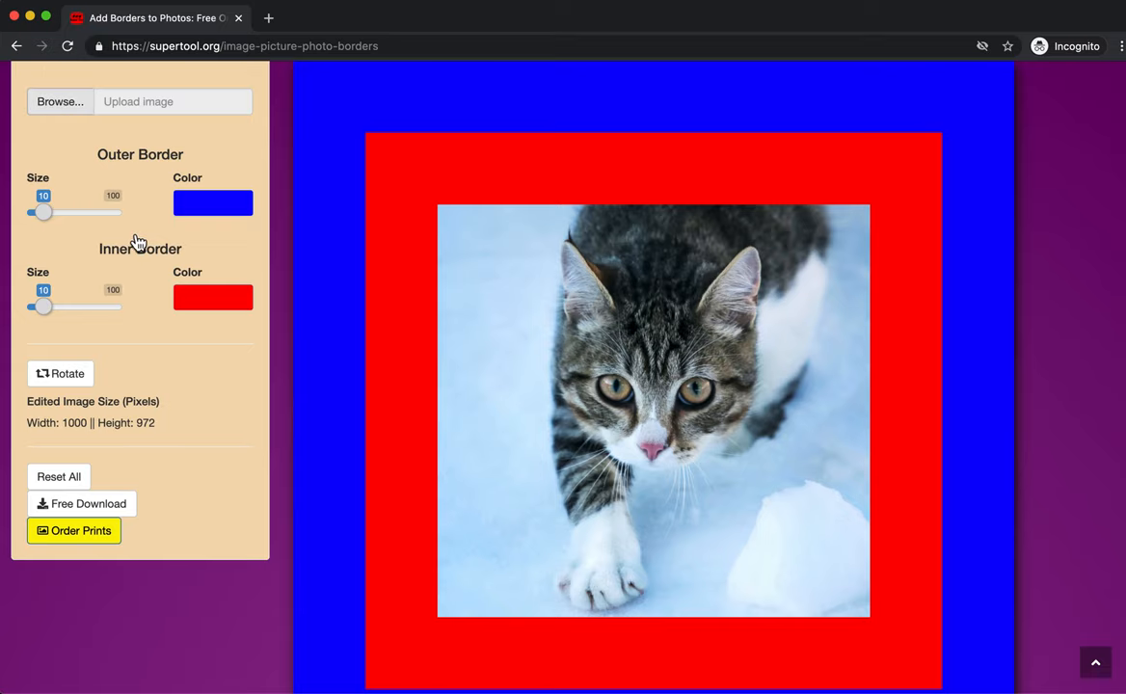
Upload 'apple in a tree.jpg' from the test_images folder in place of the cat photo
{"action": "left_click", "coordinate": [59, 102]}
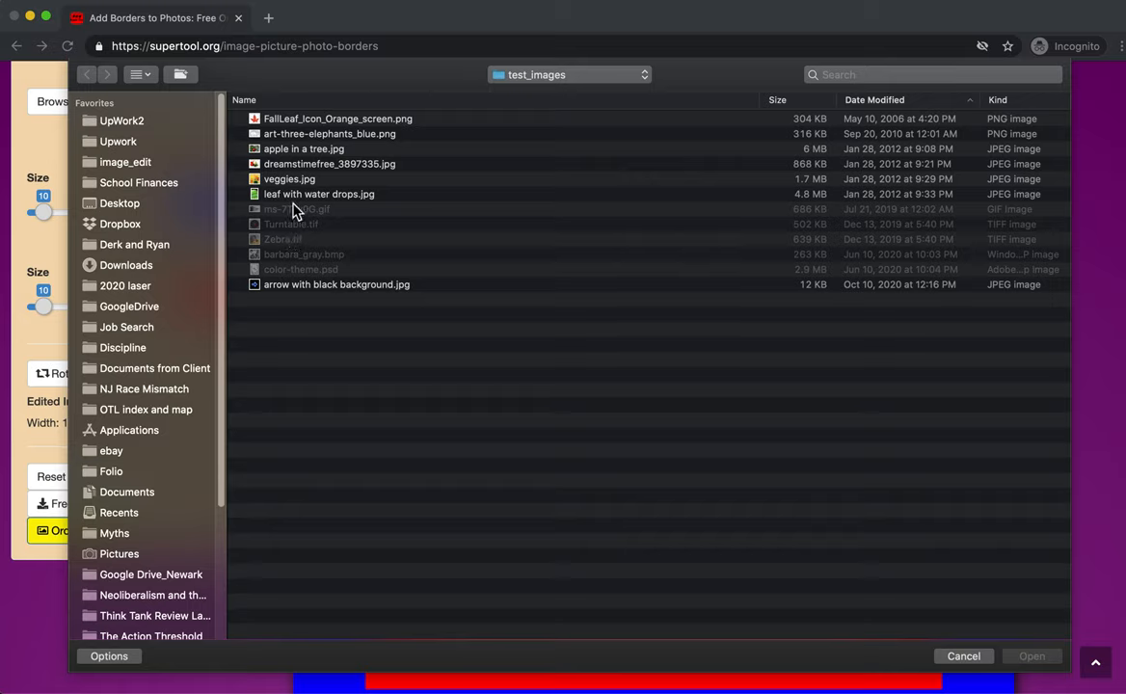
{"action": "mouse_move", "coordinate": [296, 214]}
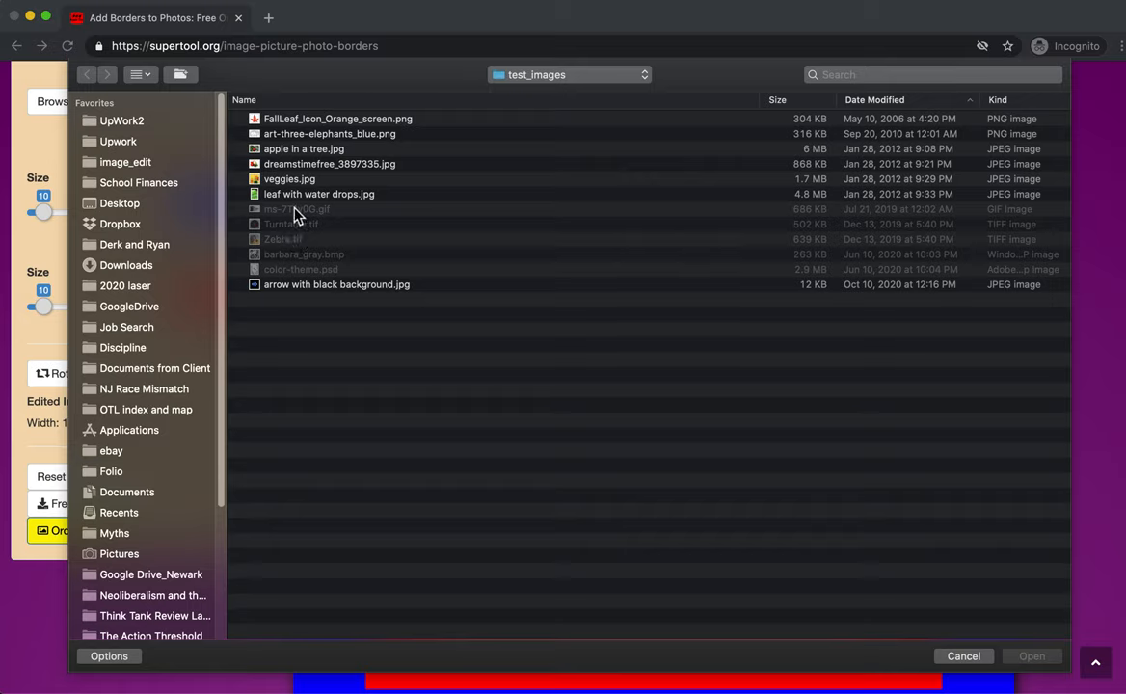
{"action": "left_click", "coordinate": [304, 149]}
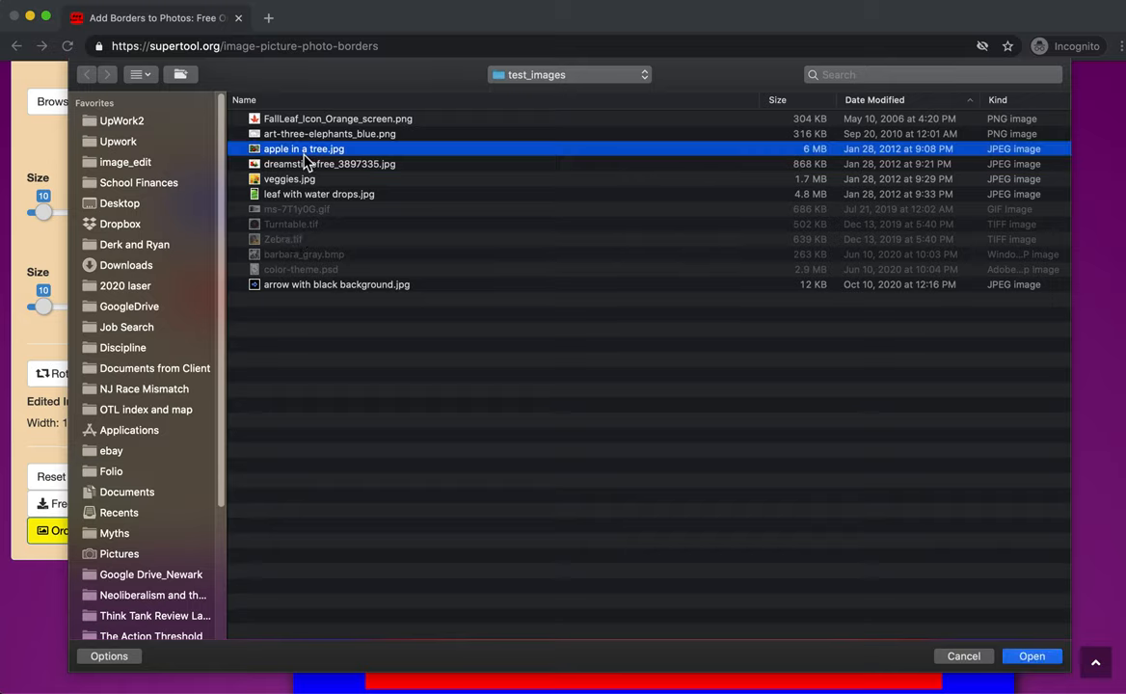
{"action": "left_click", "coordinate": [1032, 655]}
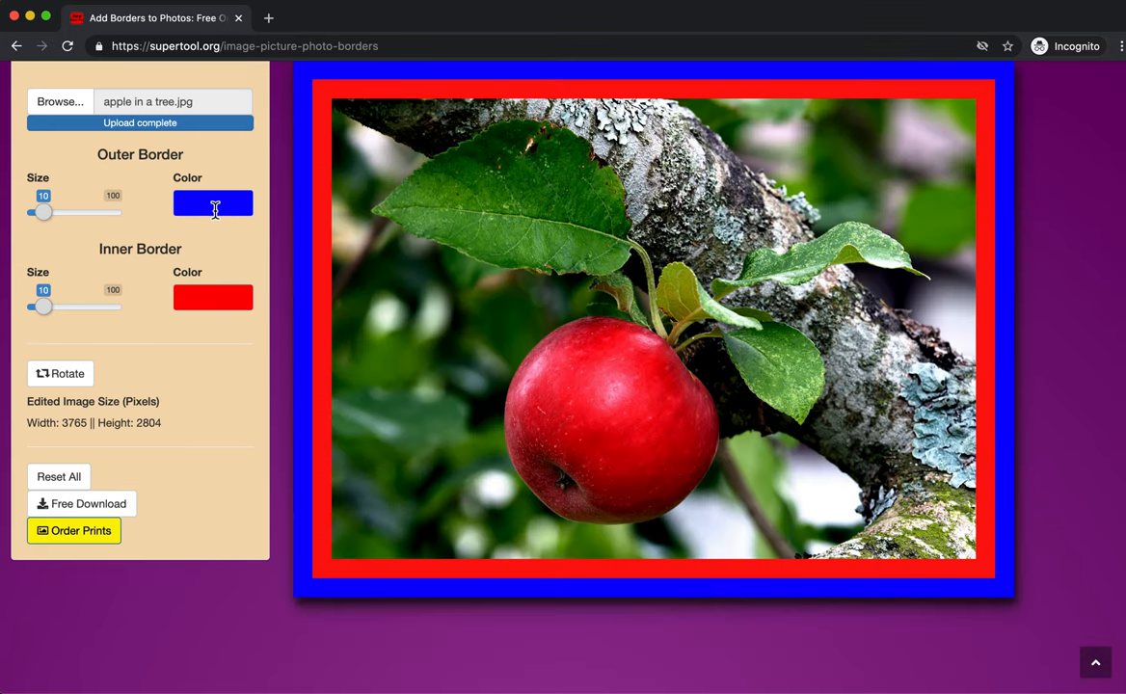
{"action": "mouse_move", "coordinate": [189, 303]}
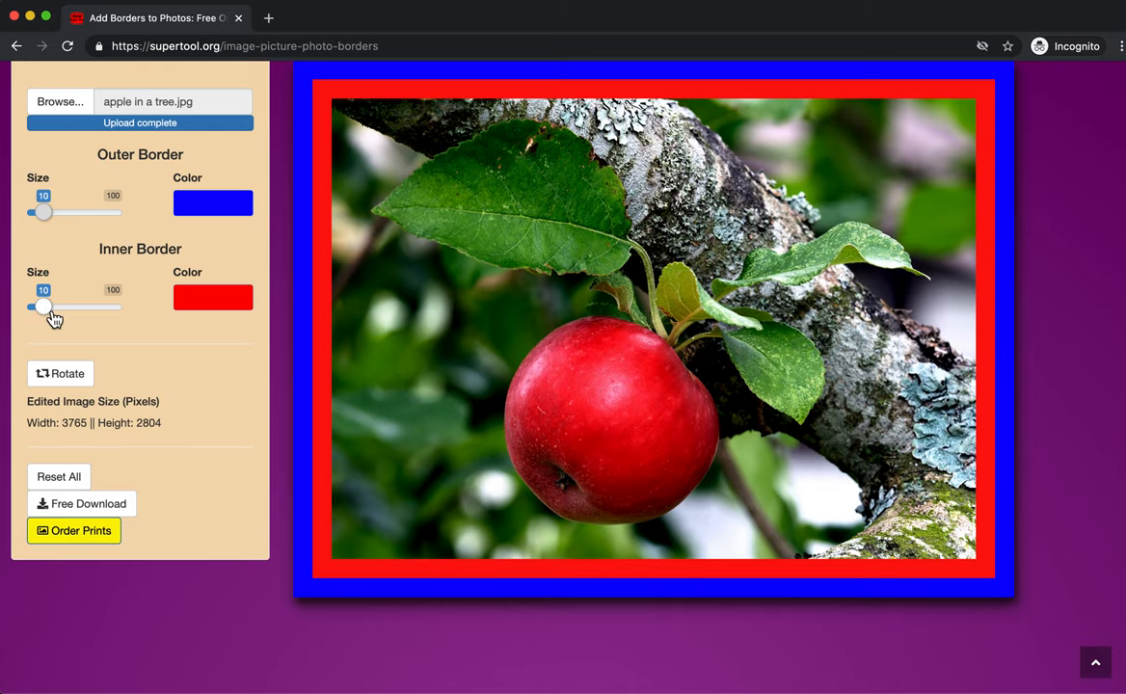
Set the inner border size to 0 and the outer blue border size to 82
{"action": "left_click_drag", "start_coordinate": [43, 306], "coordinate": [29, 307]}
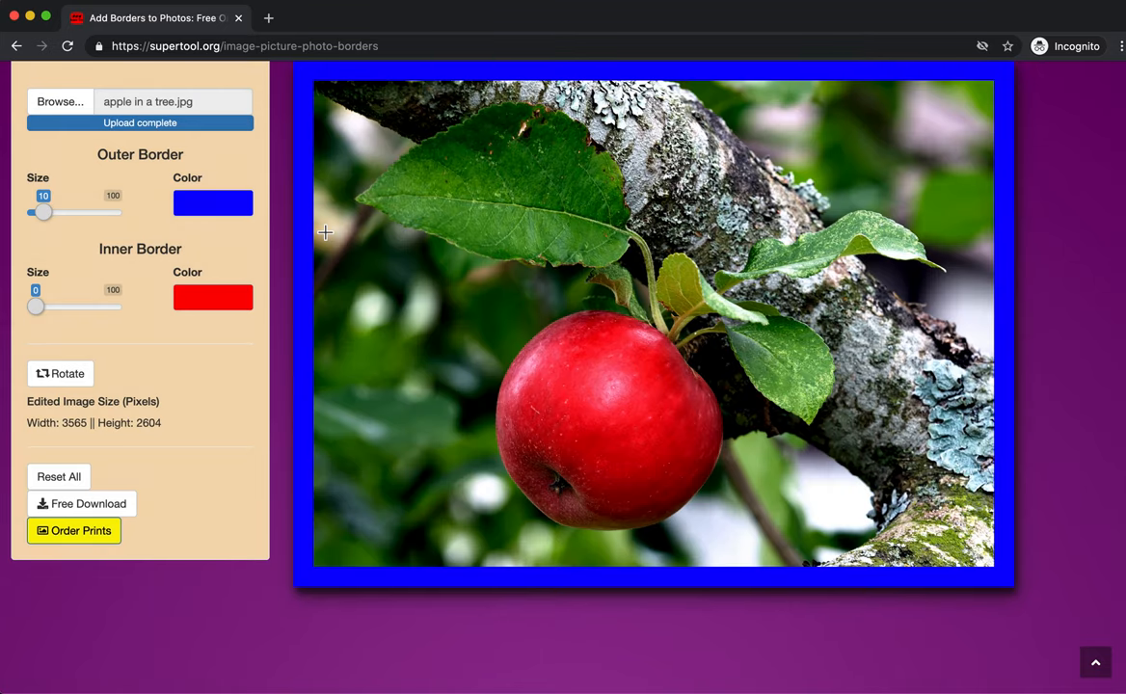
{"action": "left_click_drag", "start_coordinate": [42, 213], "coordinate": [49, 213]}
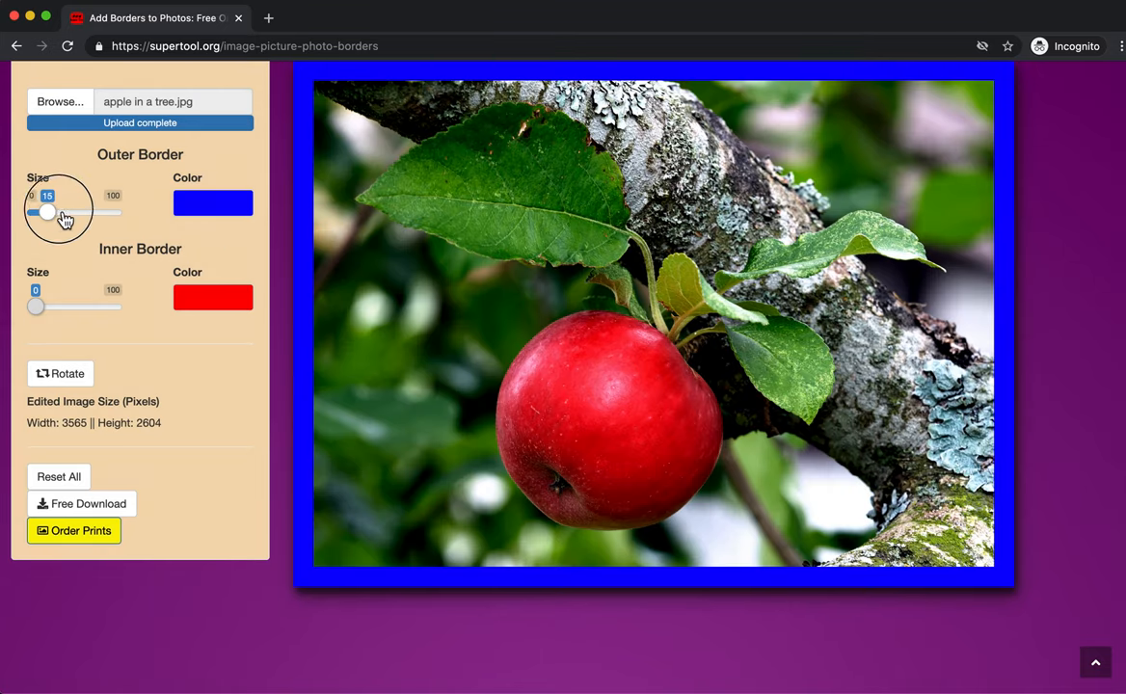
{"action": "left_click_drag", "start_coordinate": [46, 212], "coordinate": [99, 213]}
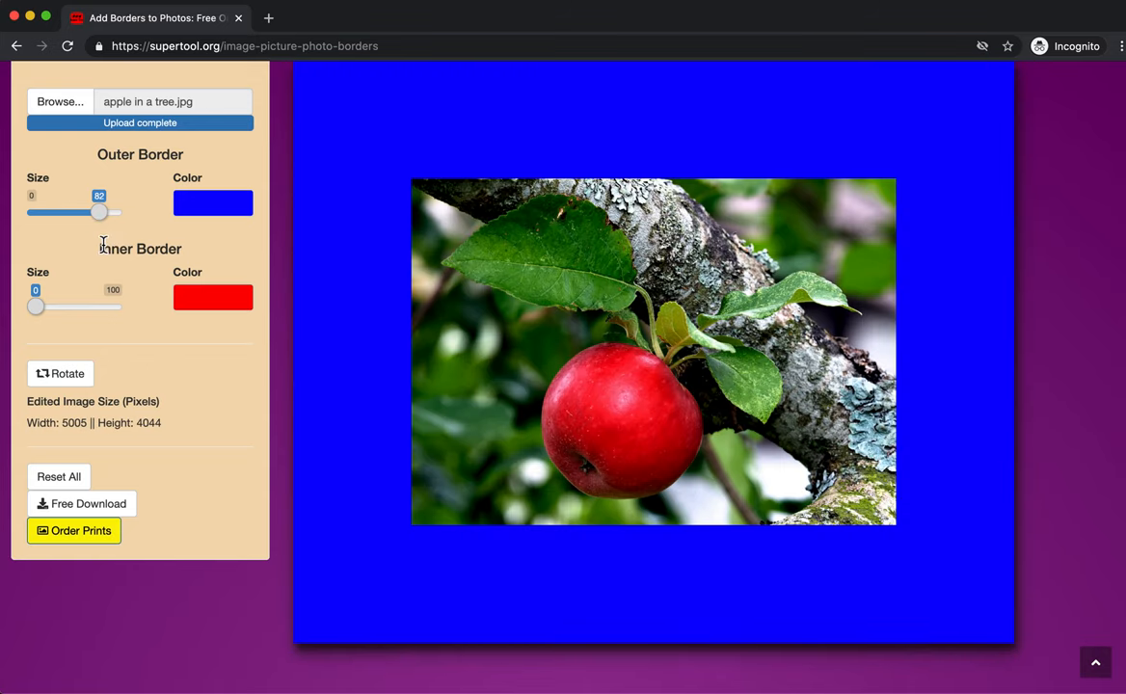
{"action": "mouse_move", "coordinate": [114, 244]}
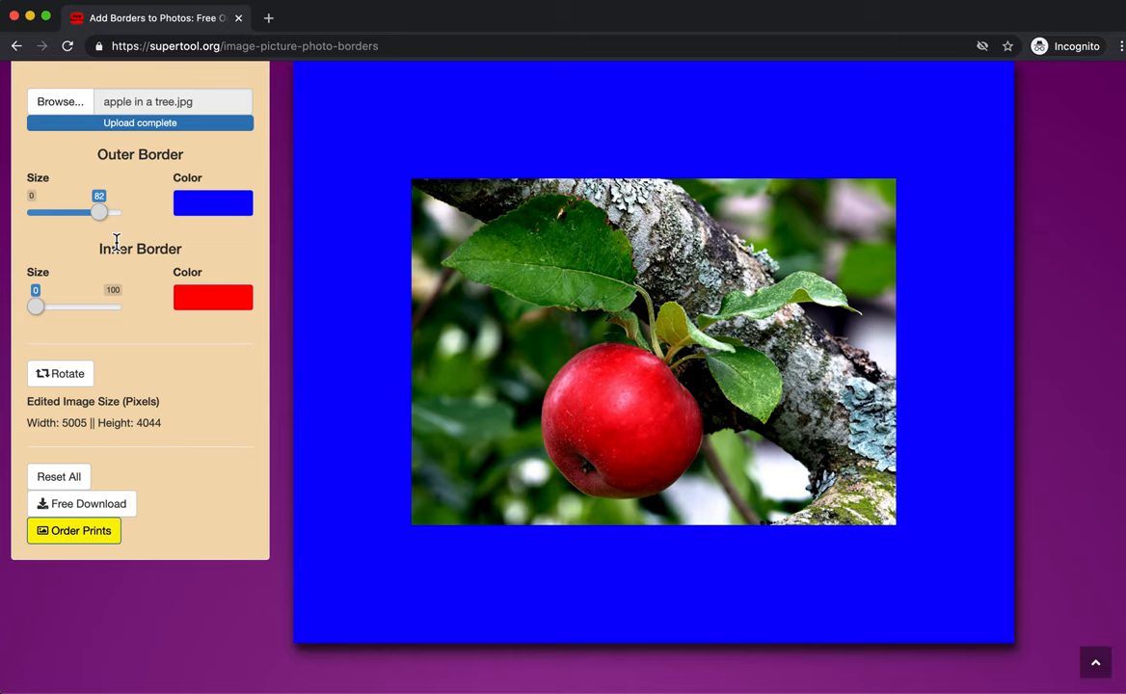
{"action": "mouse_move", "coordinate": [65, 426]}
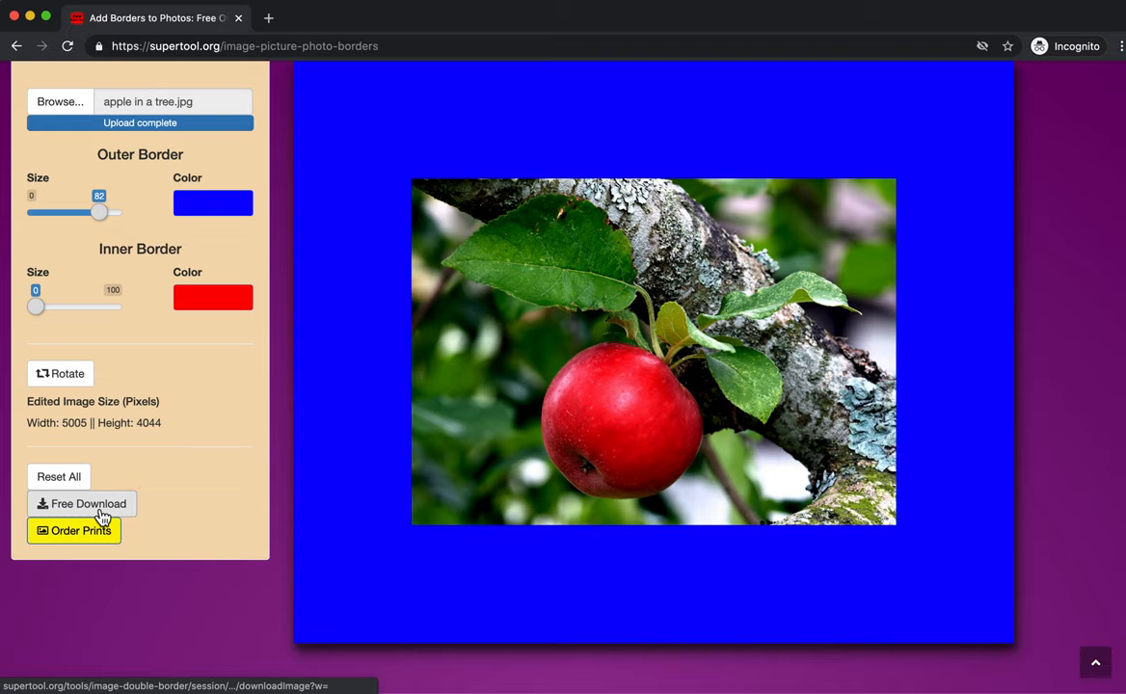
Download the bordered apple photo as a JPEG and open it from the download bar
{"action": "left_click", "coordinate": [86, 504]}
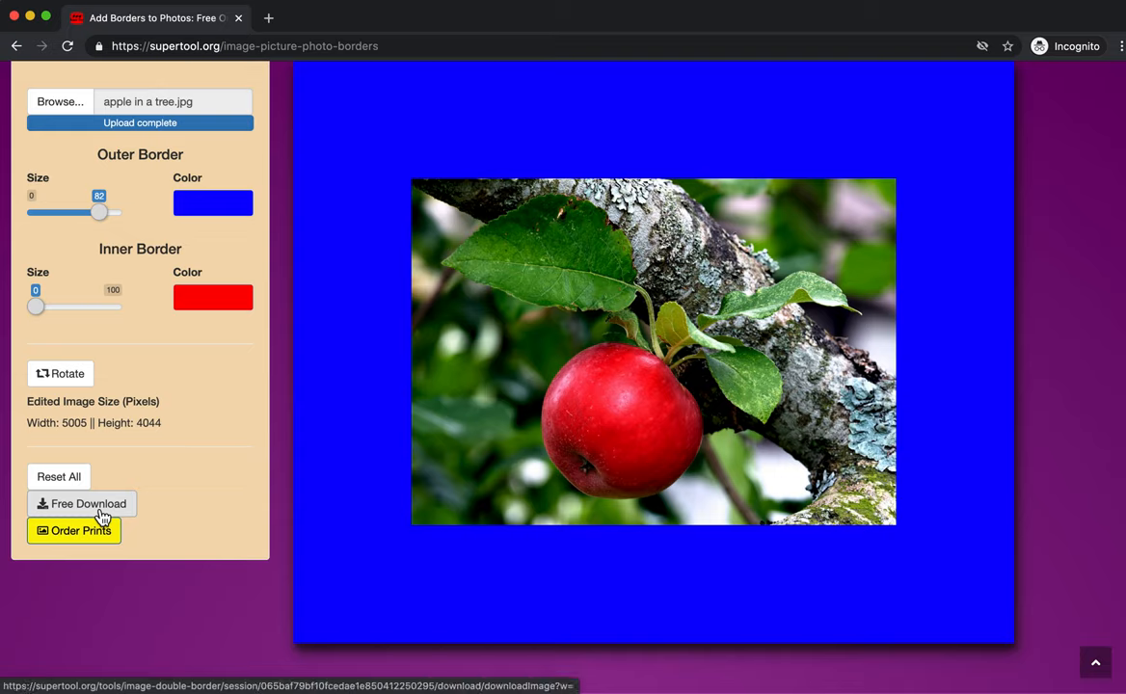
{"action": "left_click", "coordinate": [82, 503]}
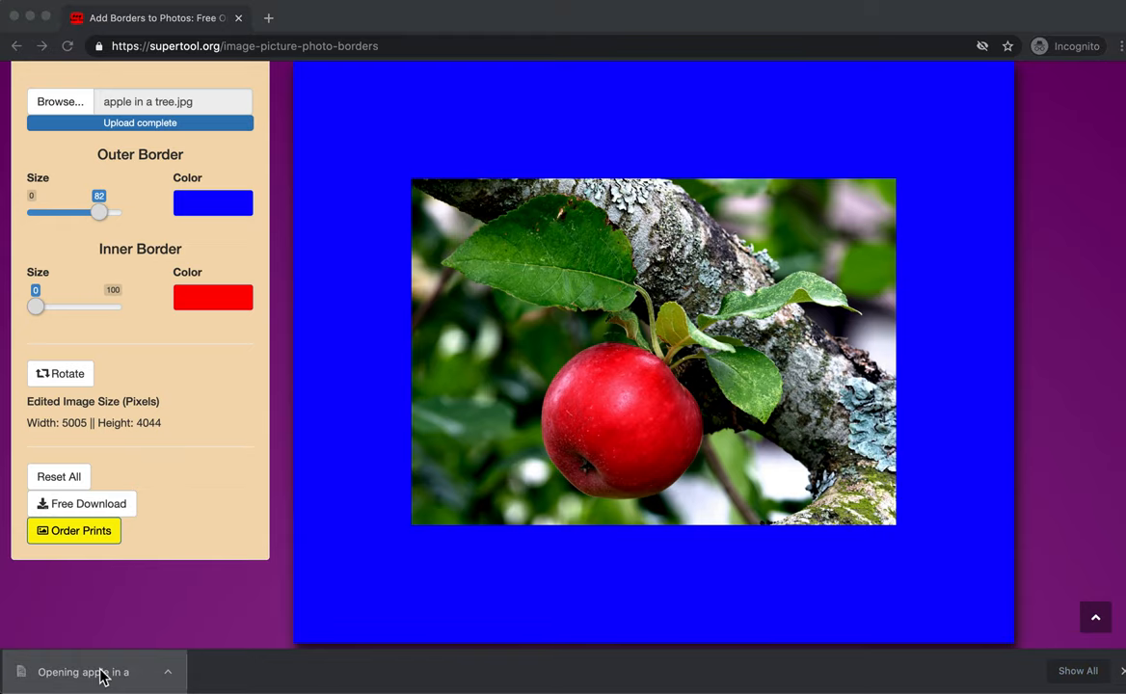
{"action": "left_click", "coordinate": [92, 672]}
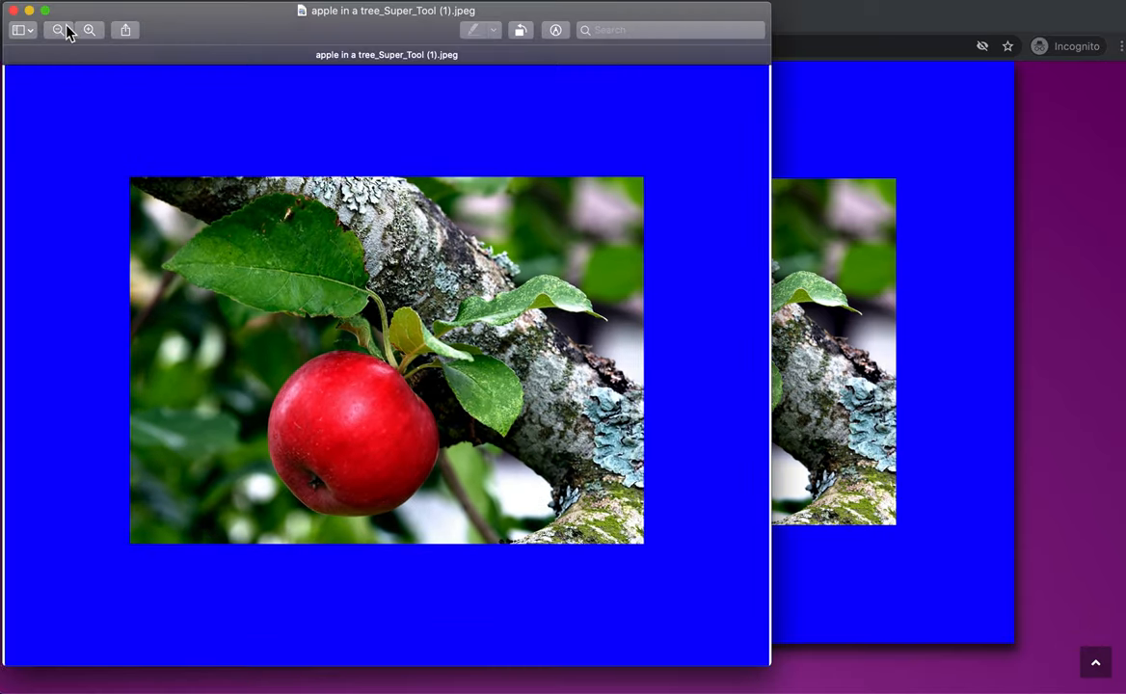
Zoom out in Preview to see the full photo, then return to the Chrome address bar
{"action": "left_click", "coordinate": [57, 30]}
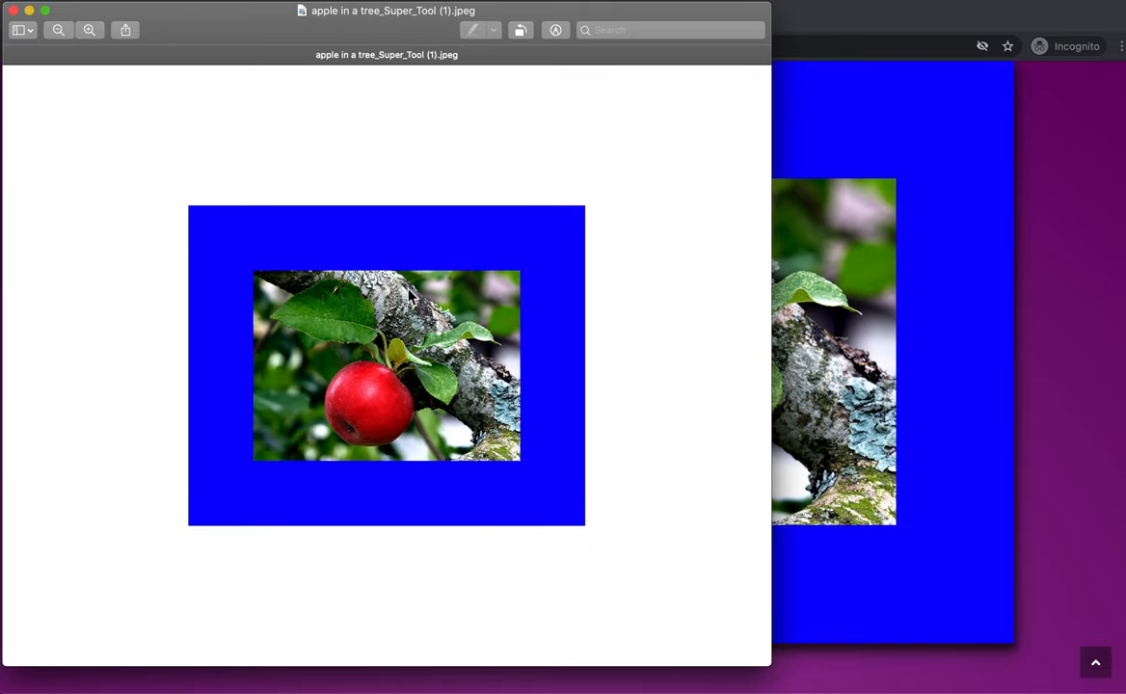
{"action": "mouse_move", "coordinate": [462, 446]}
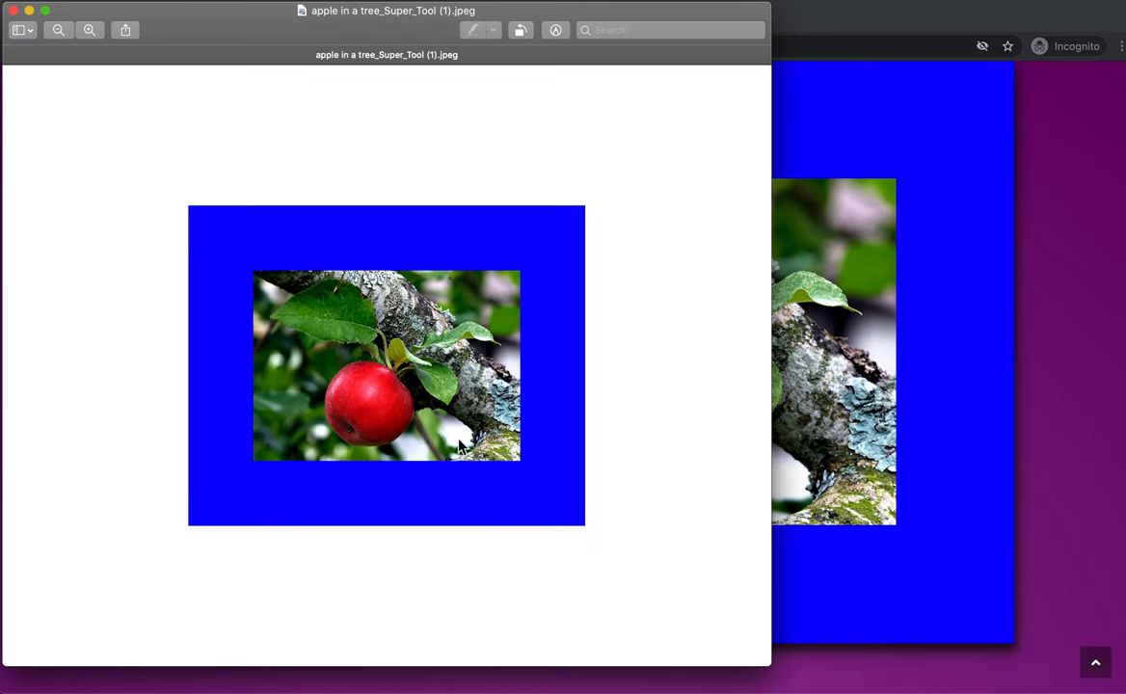
{"action": "mouse_move", "coordinate": [461, 369]}
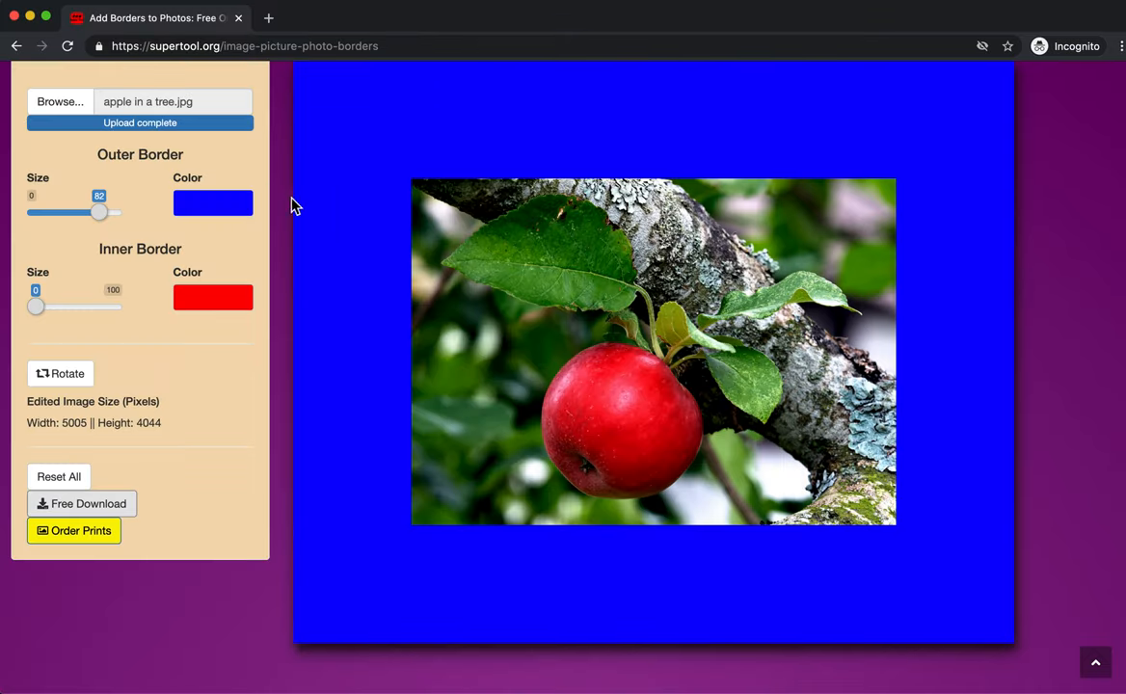
{"action": "left_click", "coordinate": [244, 45]}
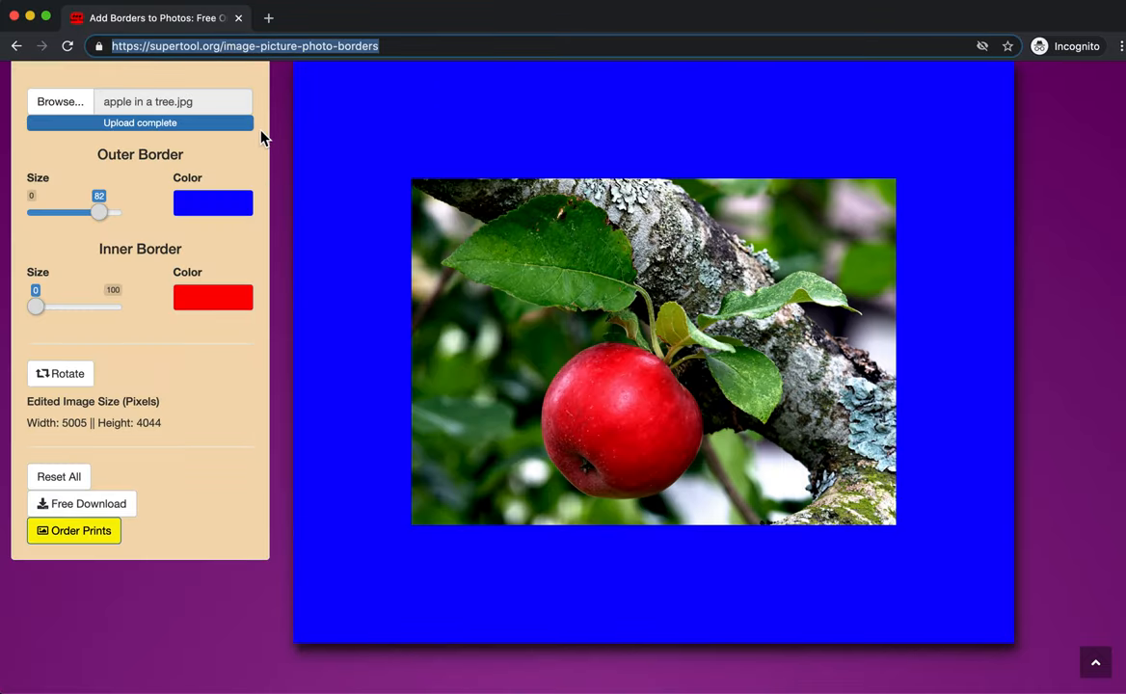